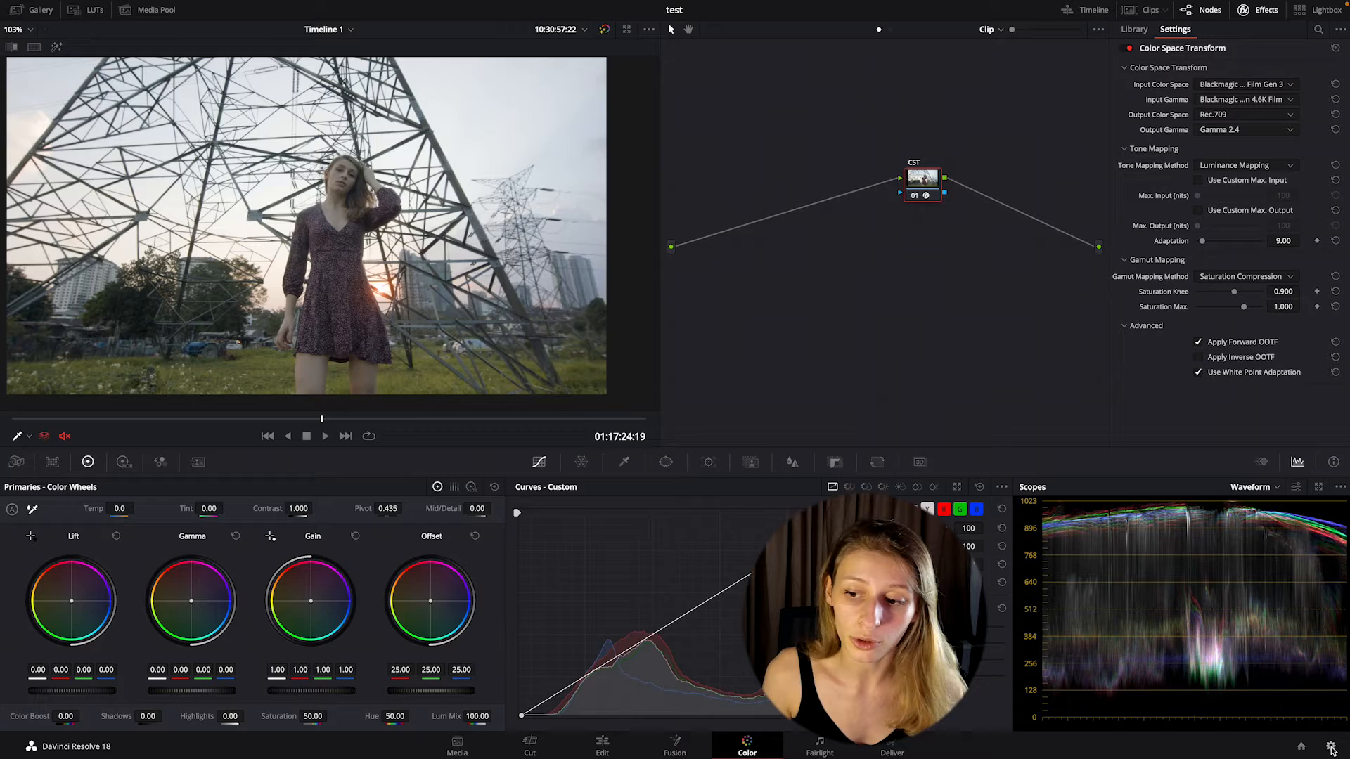
# Select the CST node so a new serial node can be added before it
pyautogui.click(1328, 745)
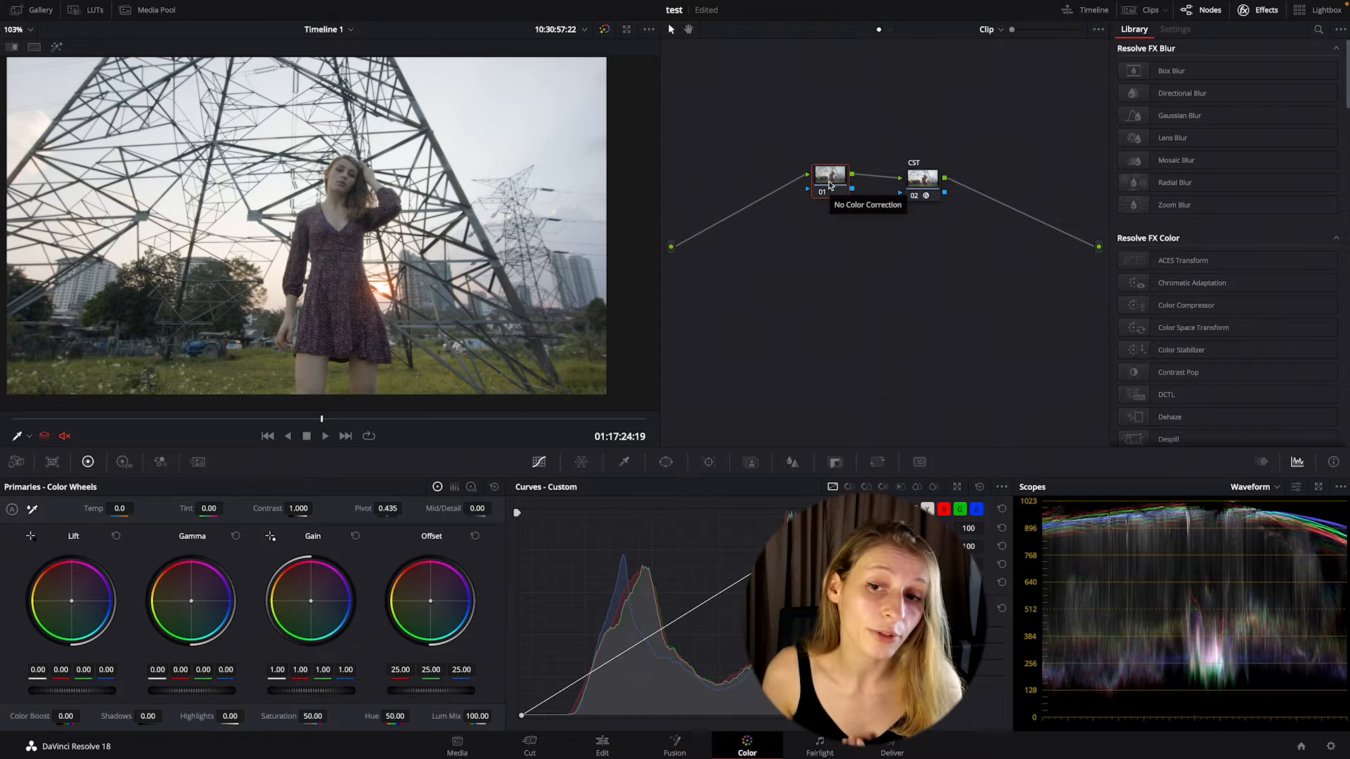
pyautogui.moveTo(880, 337)
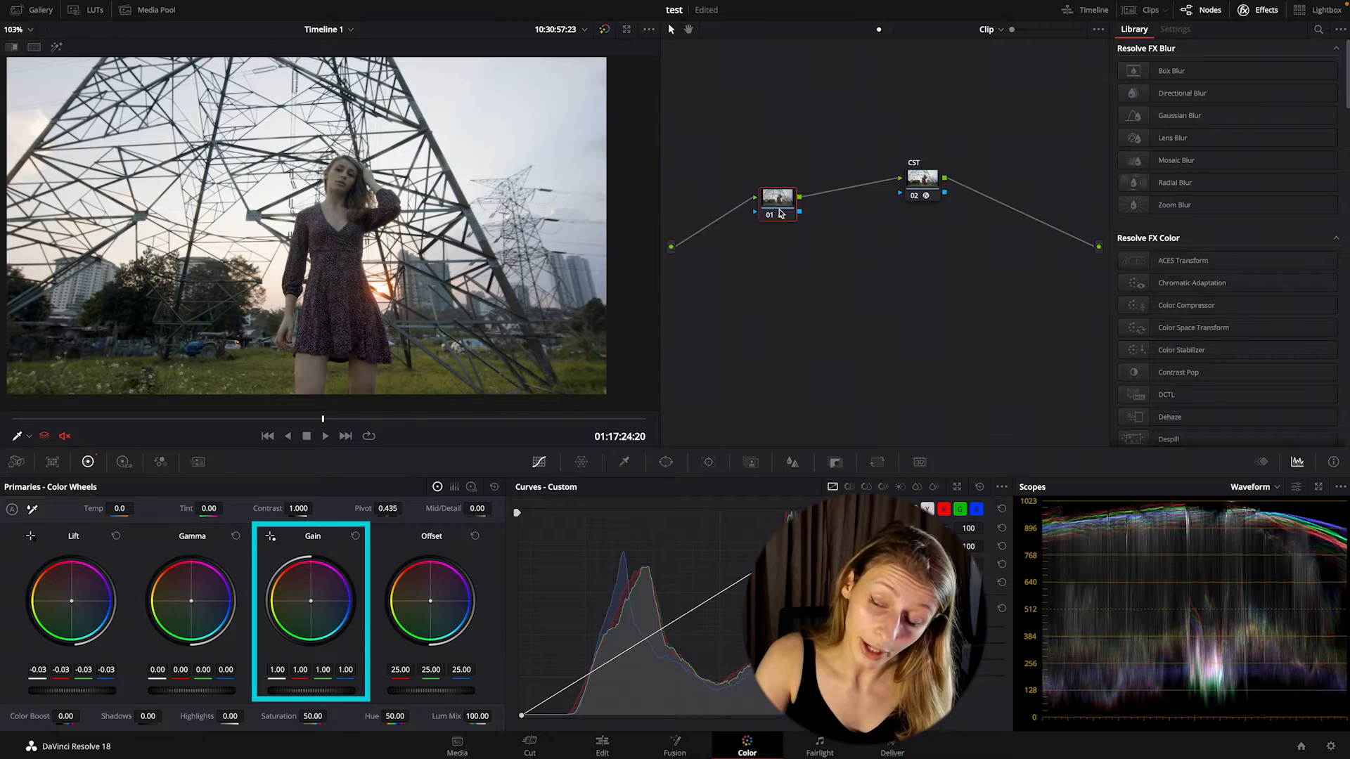
# Lower the Lift master wheel on node 01 to -0.03 to darken the shadows
pyautogui.moveTo(312, 600); pyautogui.dragTo(305, 611)
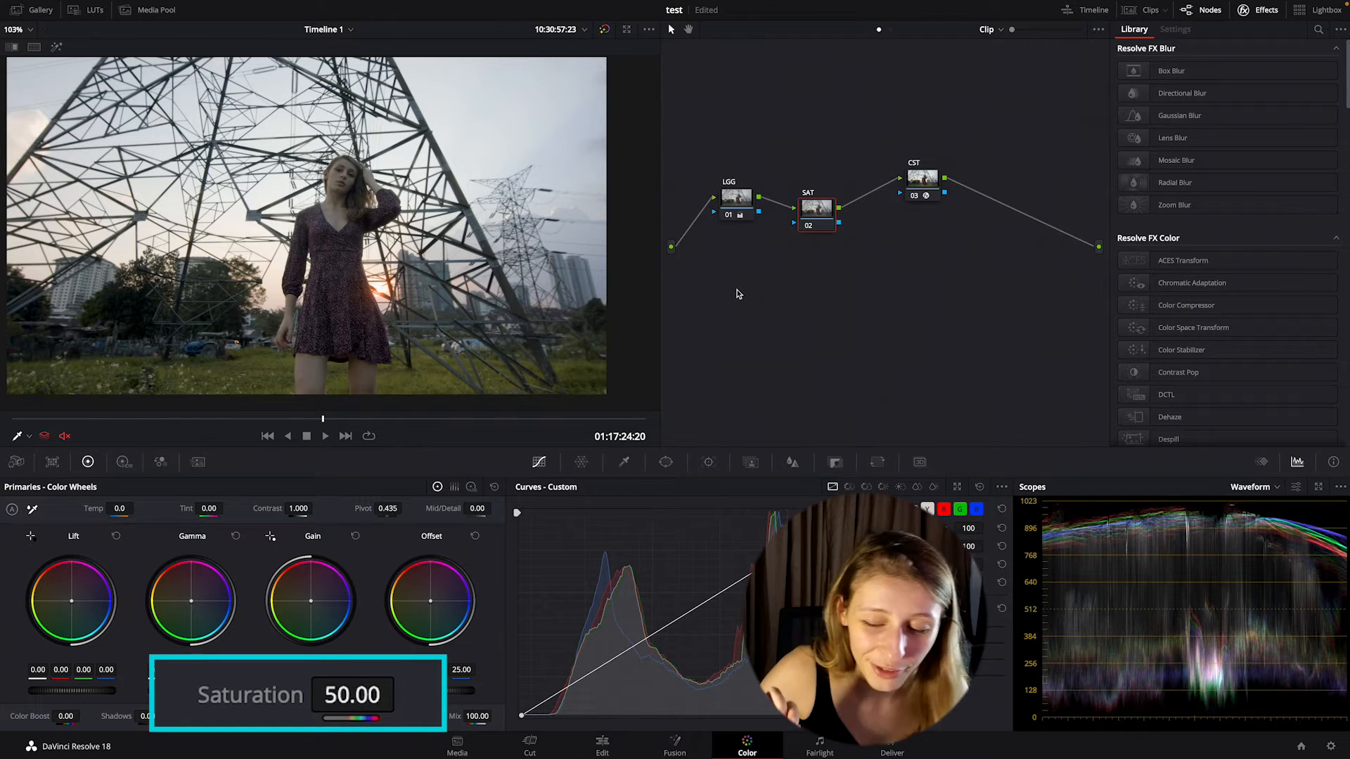
# Raise saturation on the SAT node to 65.25 with colour boost 5.02
pyautogui.moveTo(344, 717); pyautogui.dragTo(357, 717)
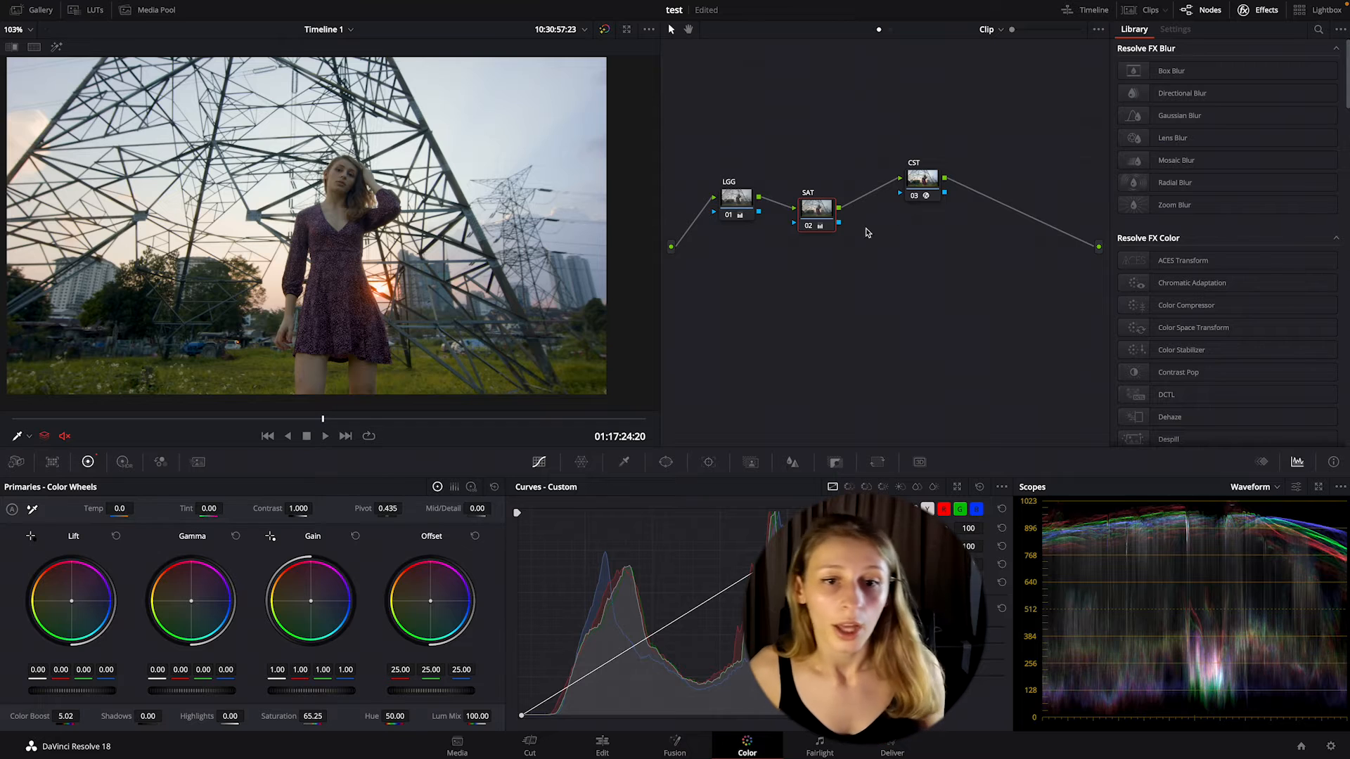
# Tidy the SAT node position and label the new third node 'CONTRAST'
pyautogui.moveTo(816, 208); pyautogui.dragTo(826, 225)
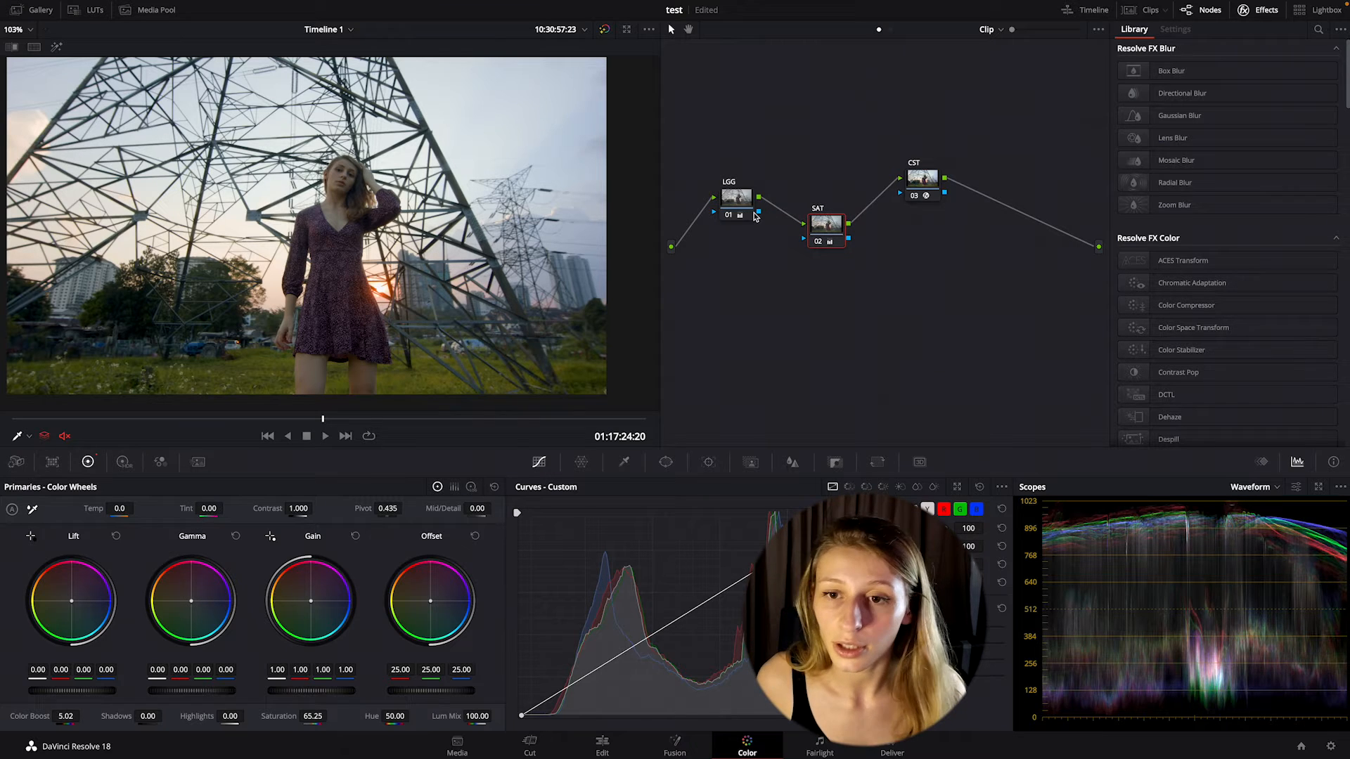
pyautogui.moveTo(825, 224); pyautogui.dragTo(807, 228)
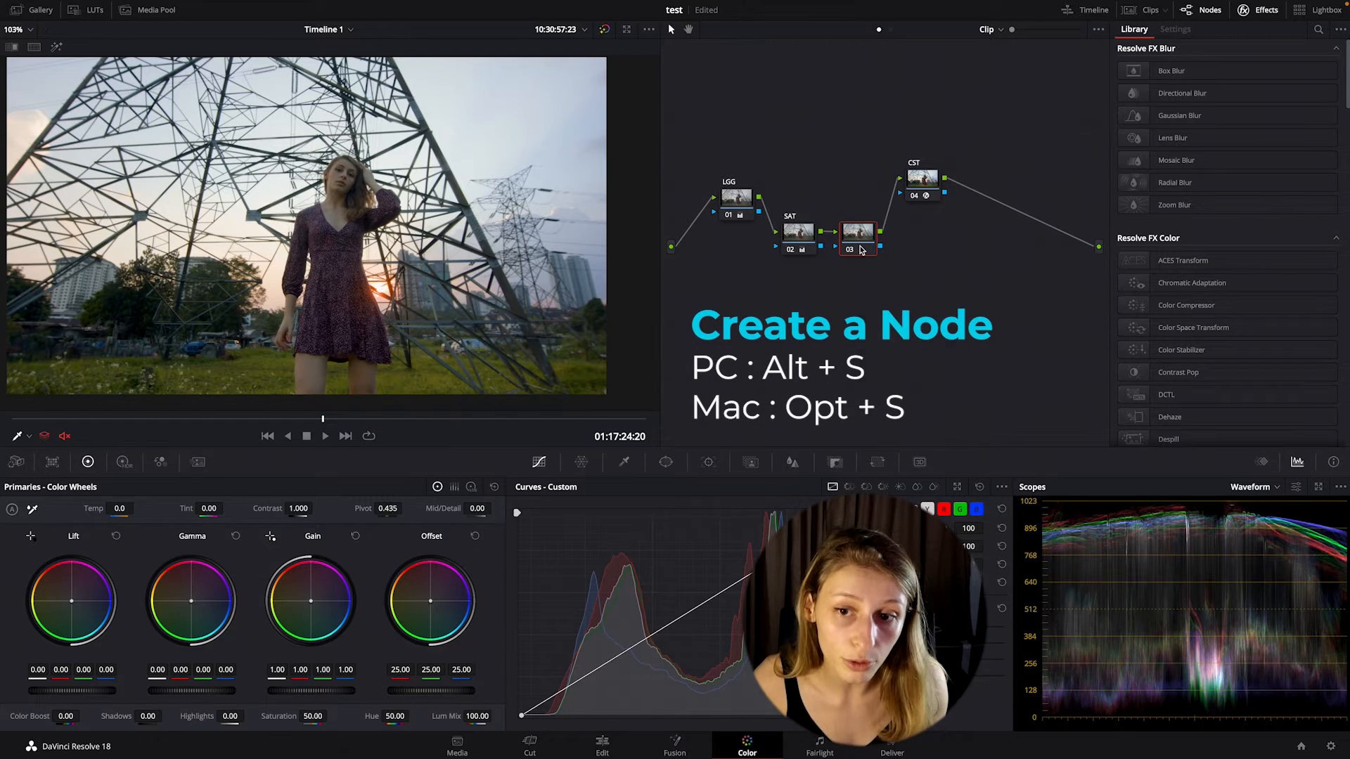
pyautogui.rightClick(856, 232)
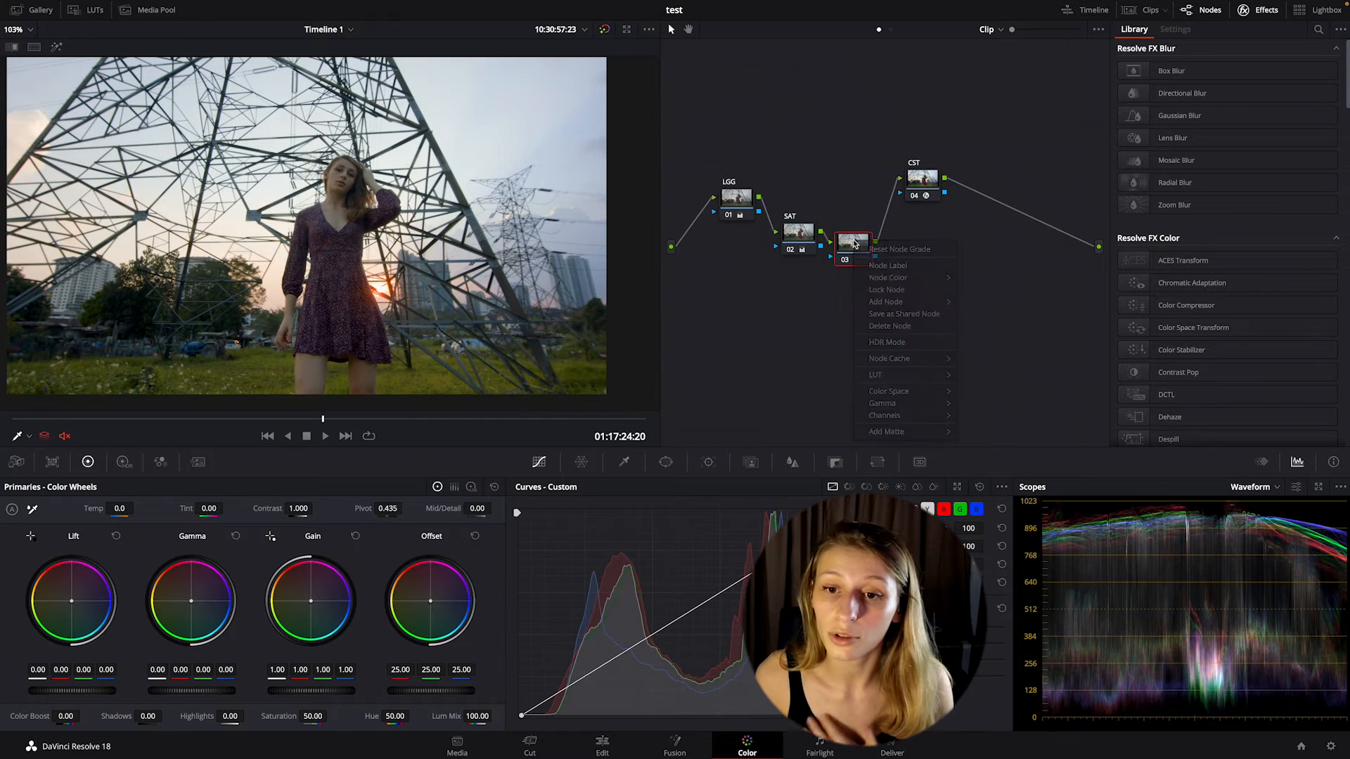
pyautogui.moveTo(889, 281)
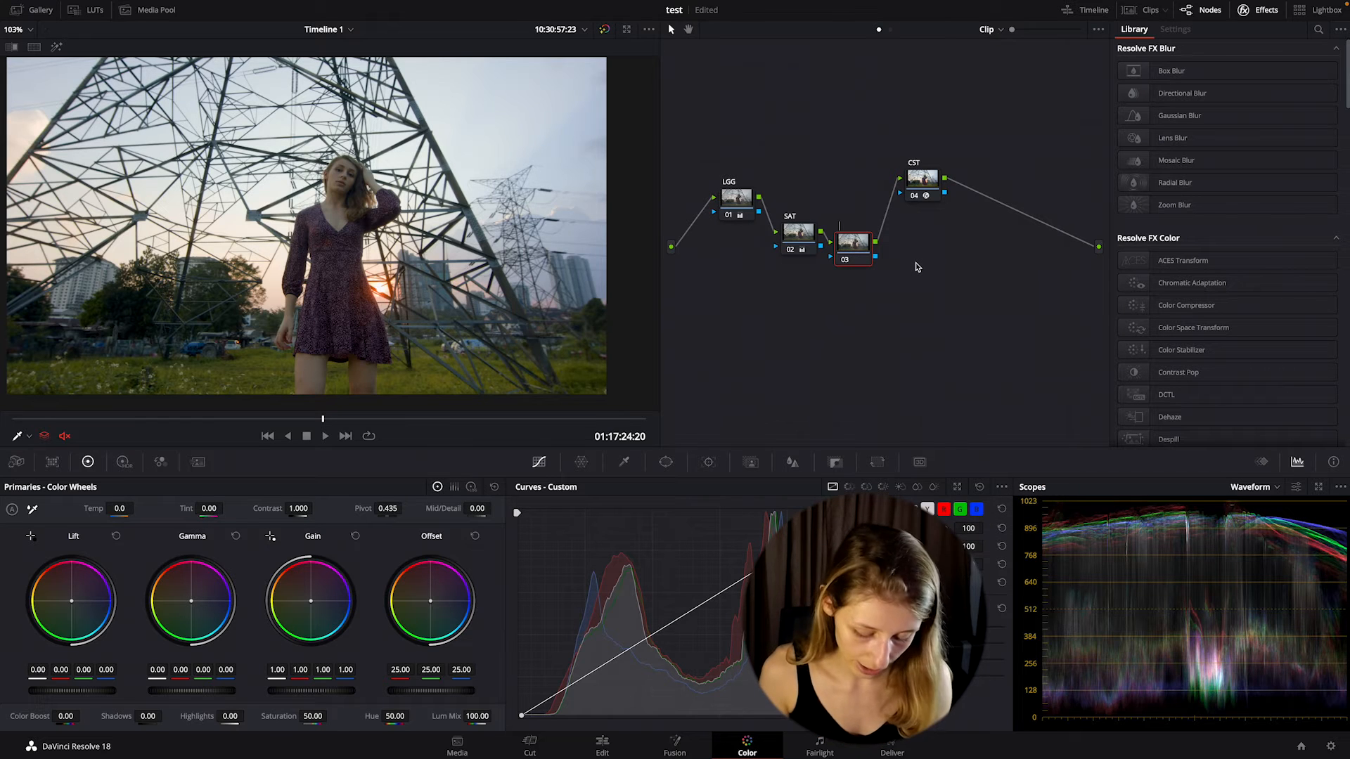
pyautogui.write('CONTRAST')
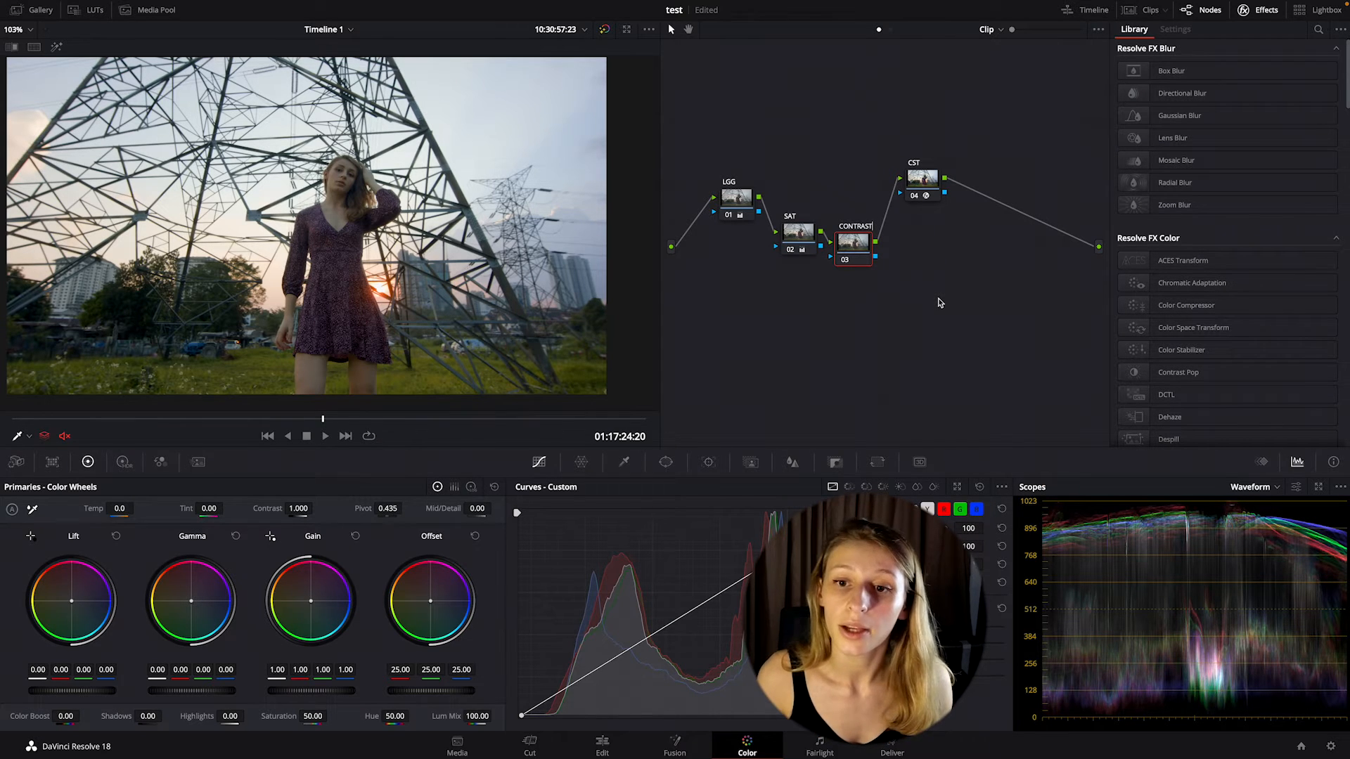
pyautogui.moveTo(854, 243); pyautogui.dragTo(853, 277)
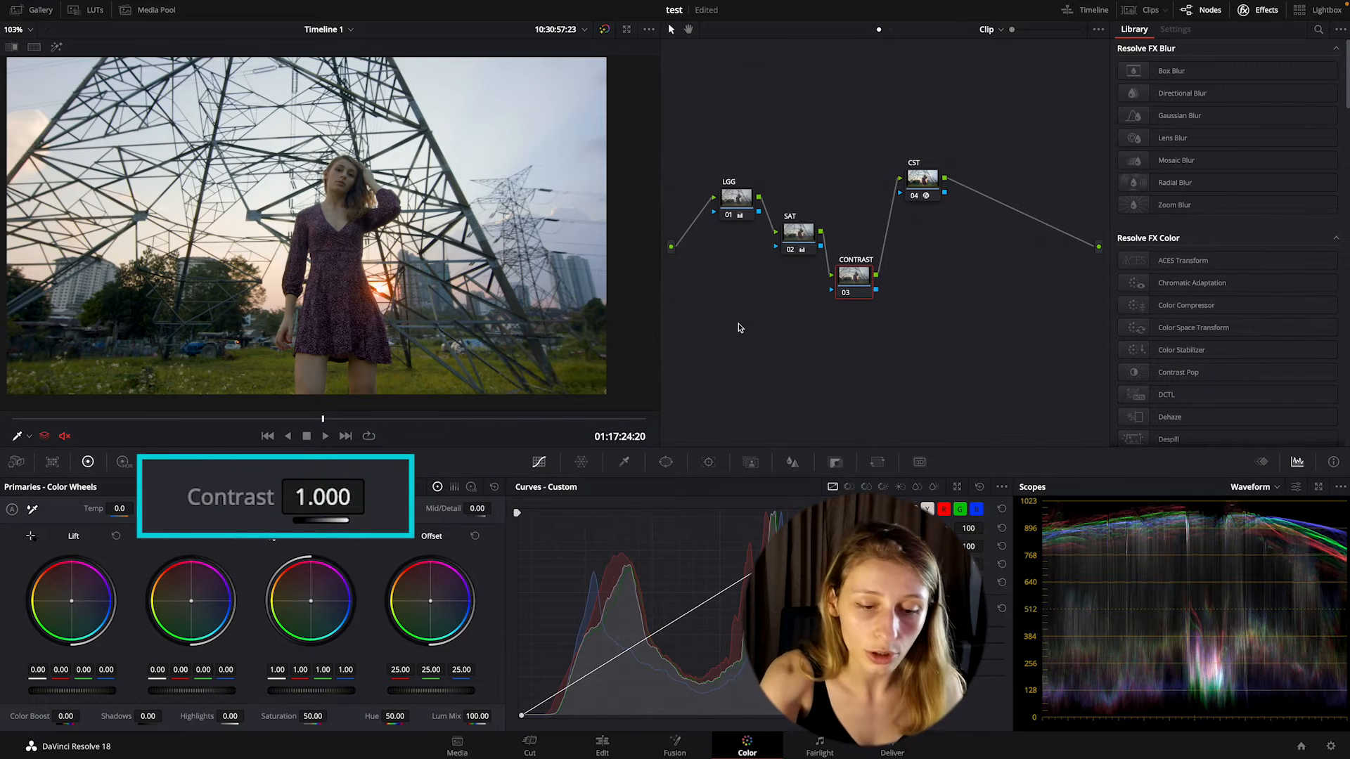
# Raise contrast on the CONTRAST node to about 1.031
pyautogui.moveTo(327, 518); pyautogui.dragTo(338, 519)
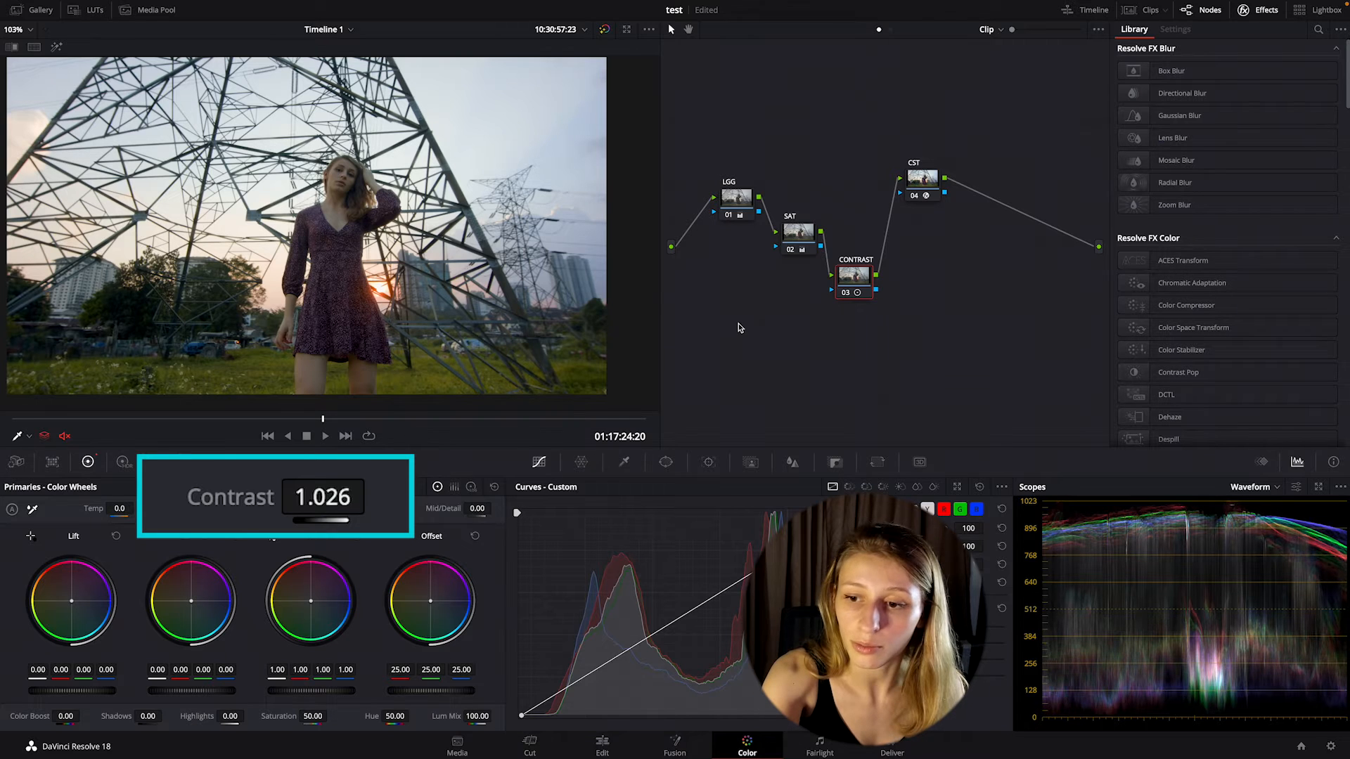
pyautogui.moveTo(323, 496); pyautogui.dragTo(340, 496)
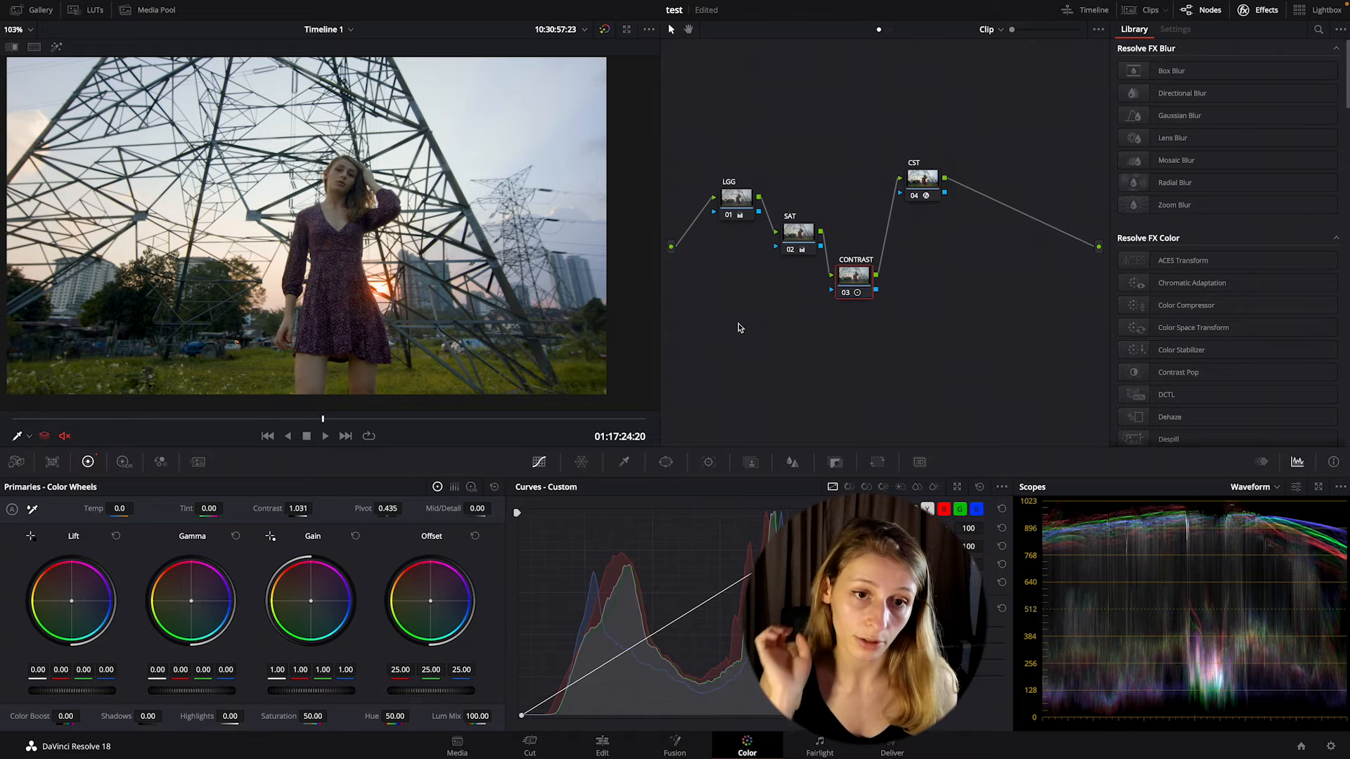
pyautogui.click(854, 275)
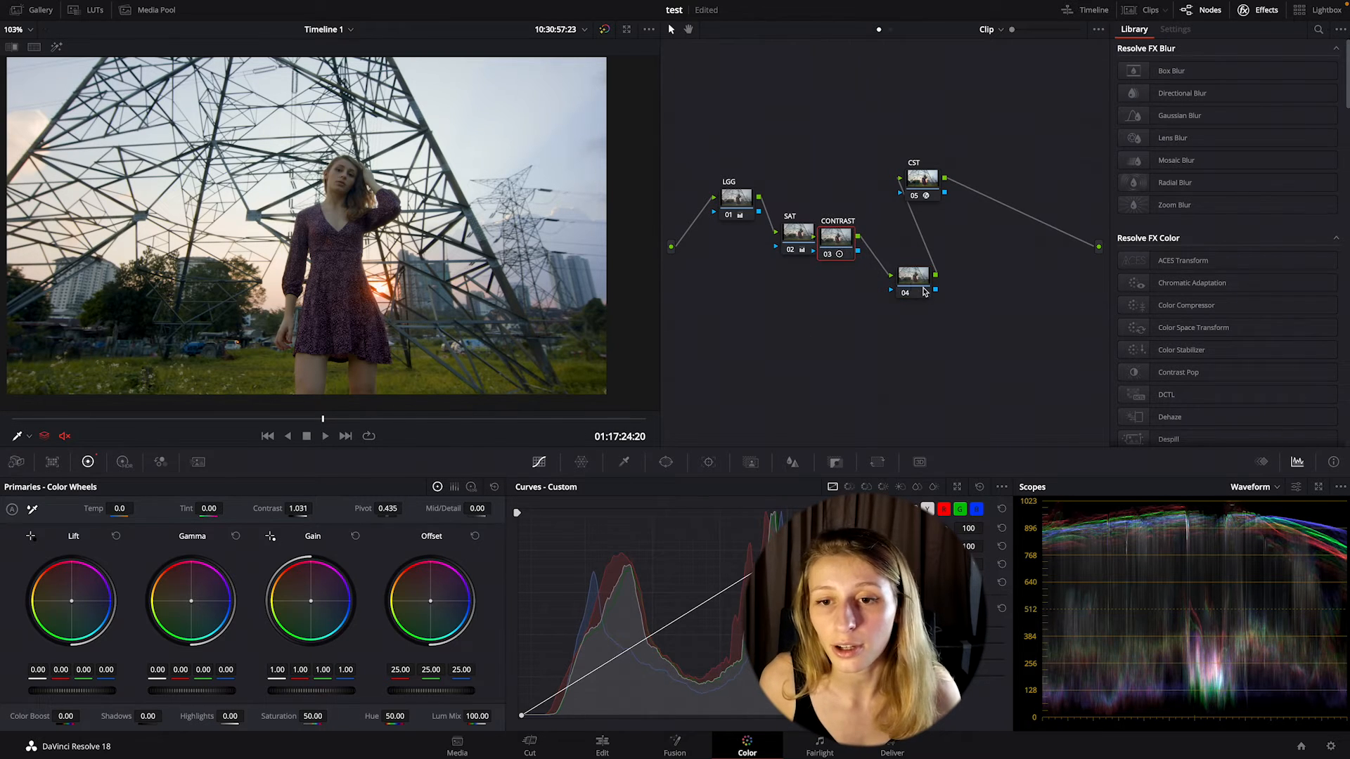
# Bring up node options on the new node between CONTRAST and CST to label it
pyautogui.rightClick(914, 276)
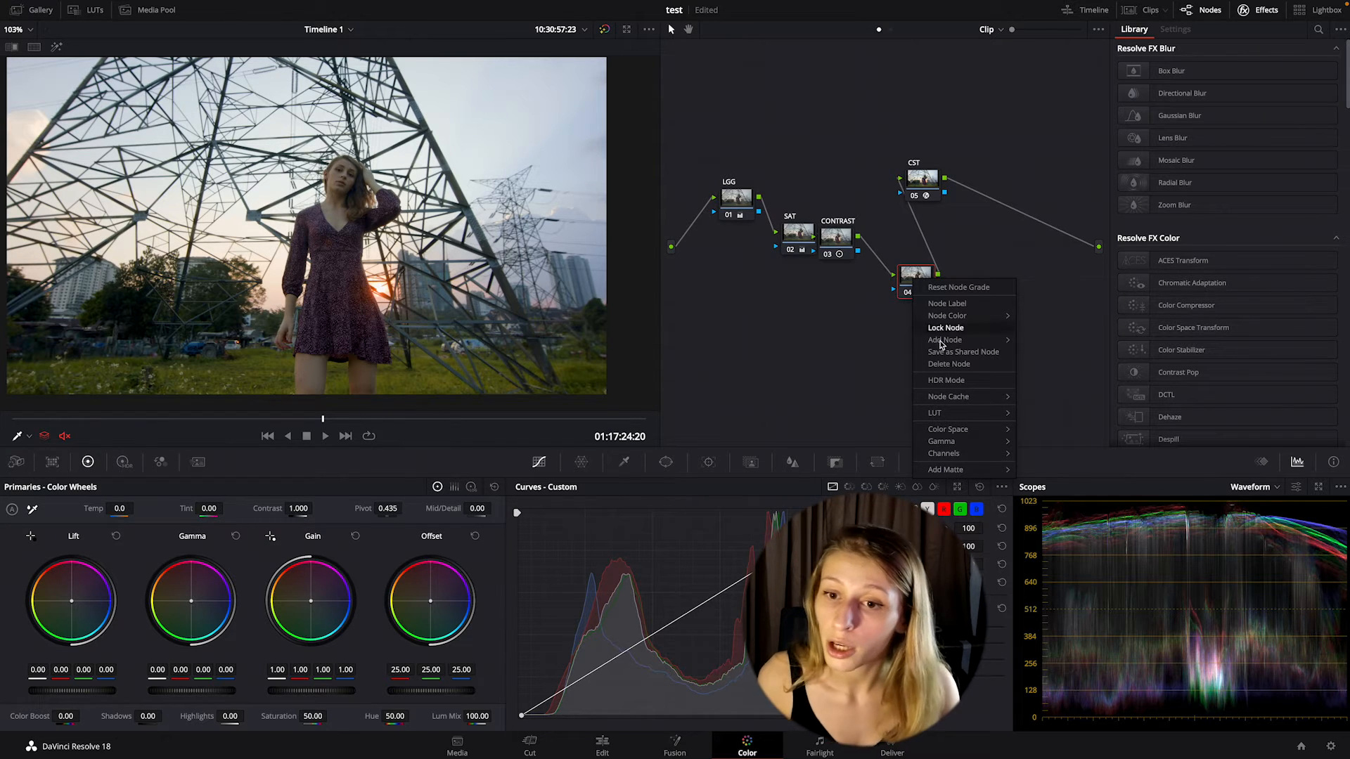
pyautogui.moveTo(946, 315)
pyautogui.write('TEMP TINT')
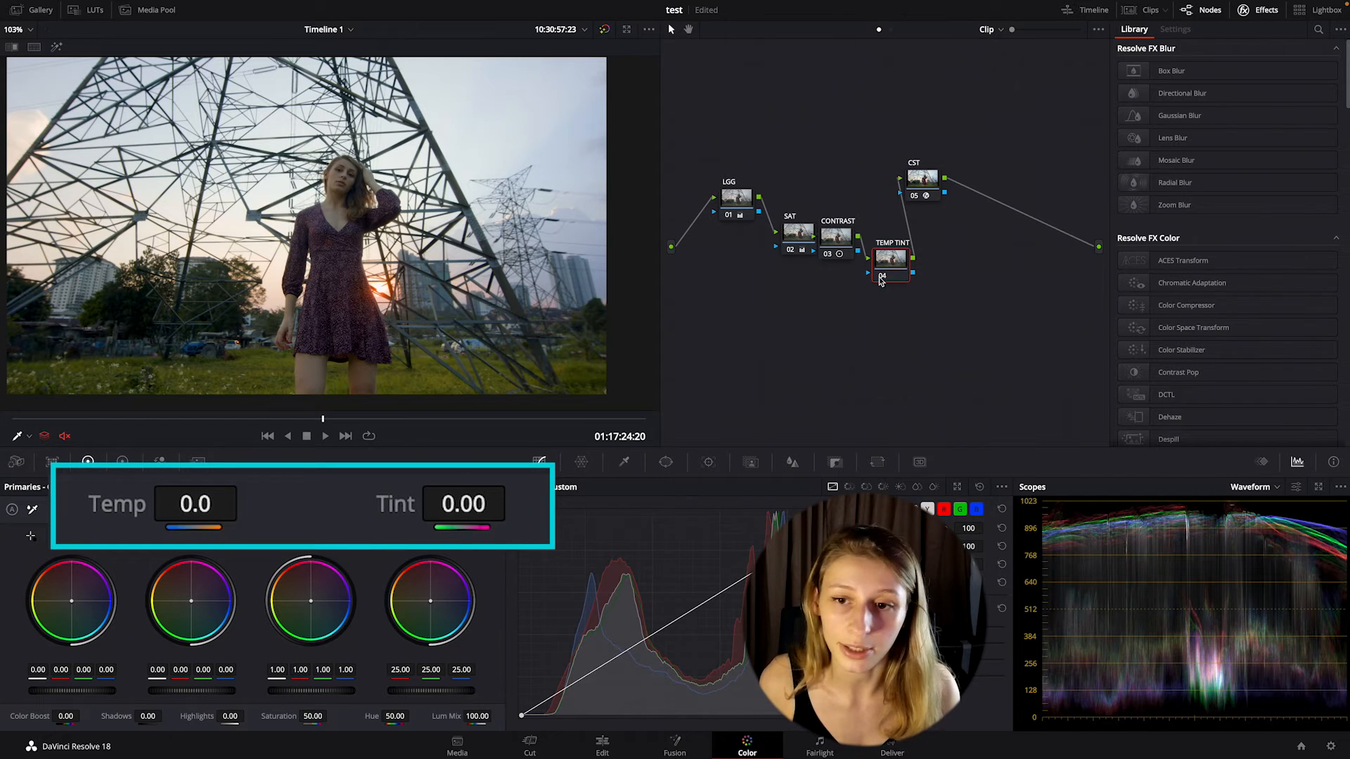
# Raise the temperature on the TEMP TINT node to around 267 to warm the clip
pyautogui.click(887, 266)
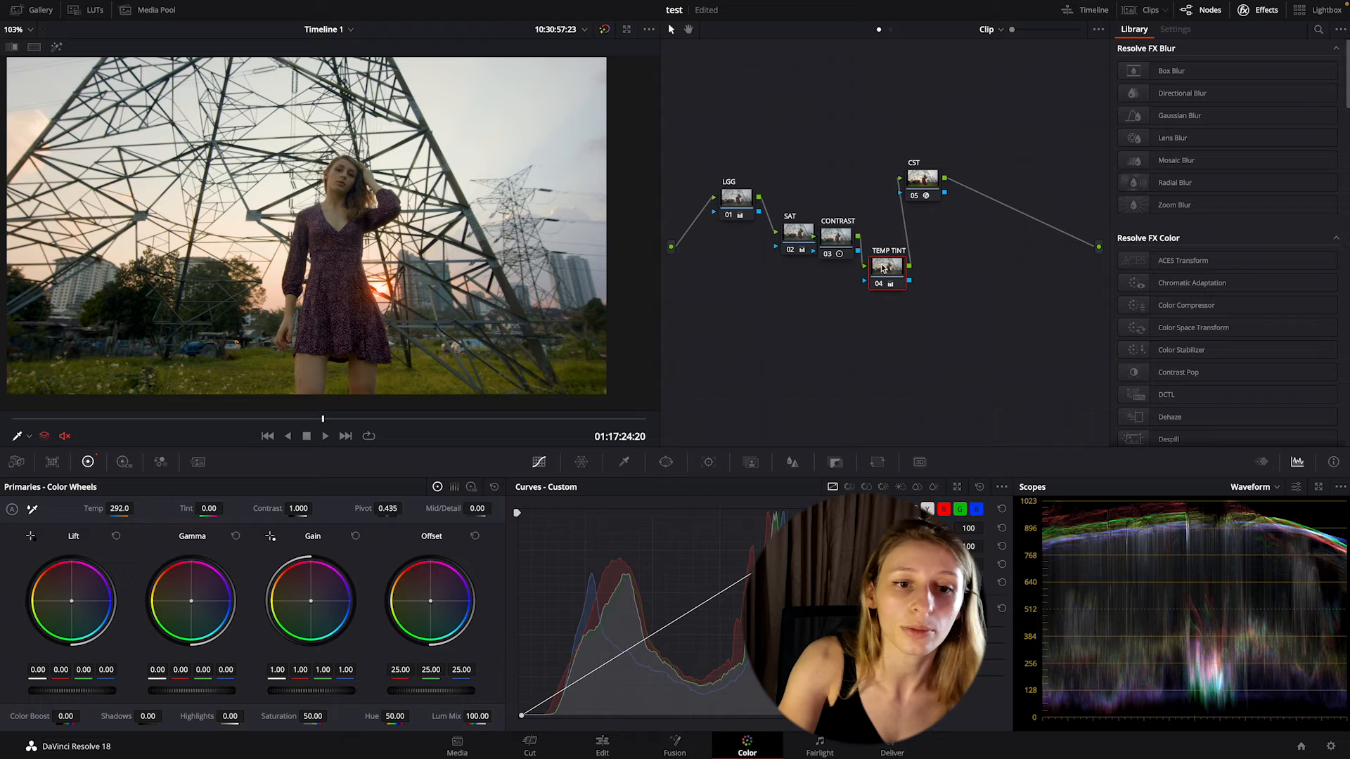
pyautogui.moveTo(120, 509); pyautogui.dragTo(108, 508)
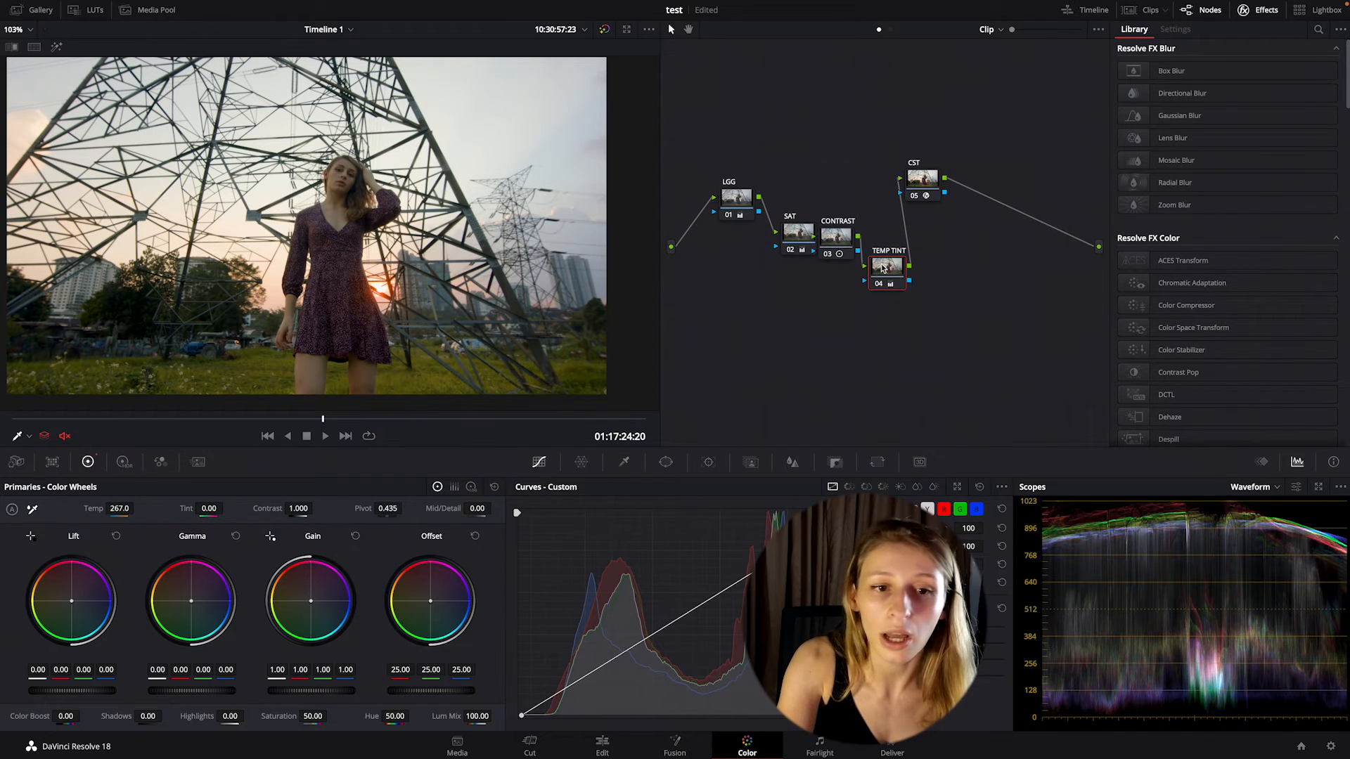
pyautogui.moveTo(119, 509); pyautogui.dragTo(103, 509)
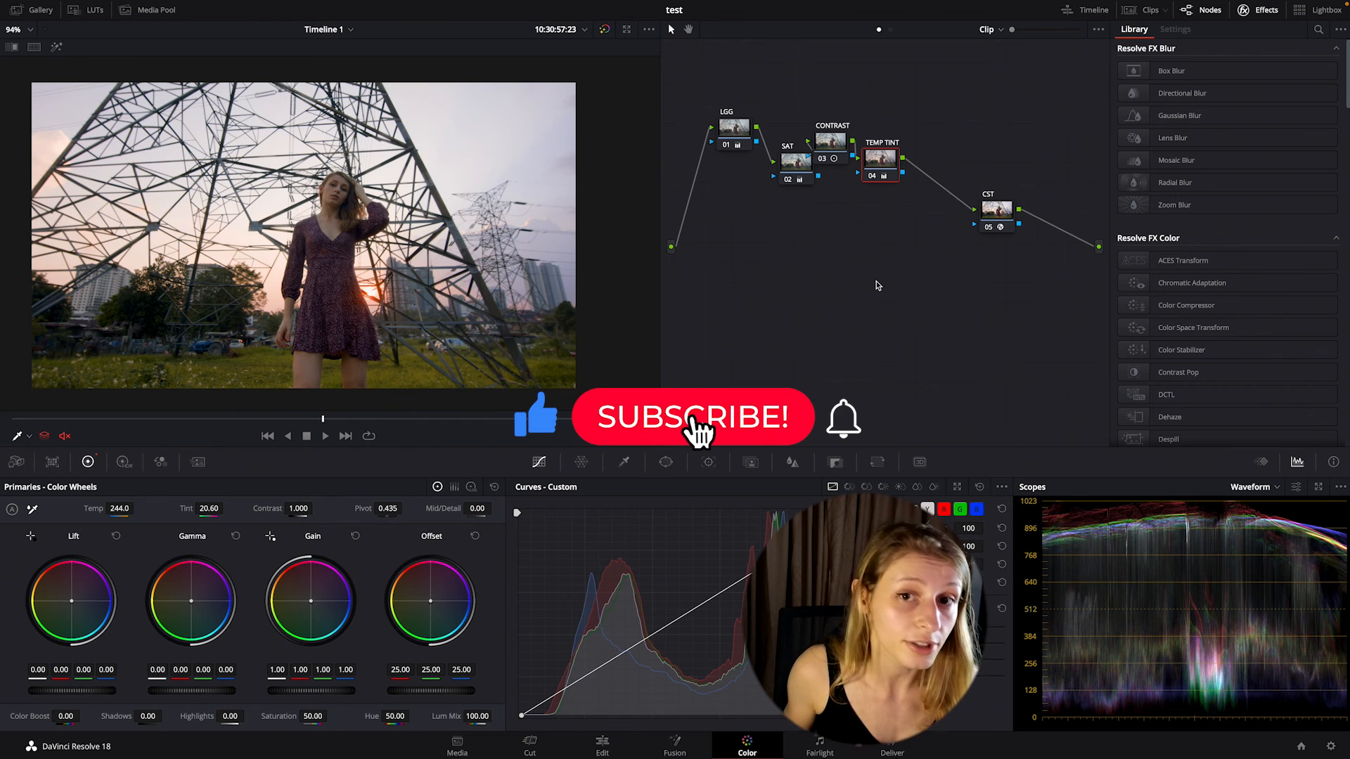
# Settle the TEMP TINT node at tint 20.60 and temperature 244 and tidy the layout
pyautogui.click(693, 418)
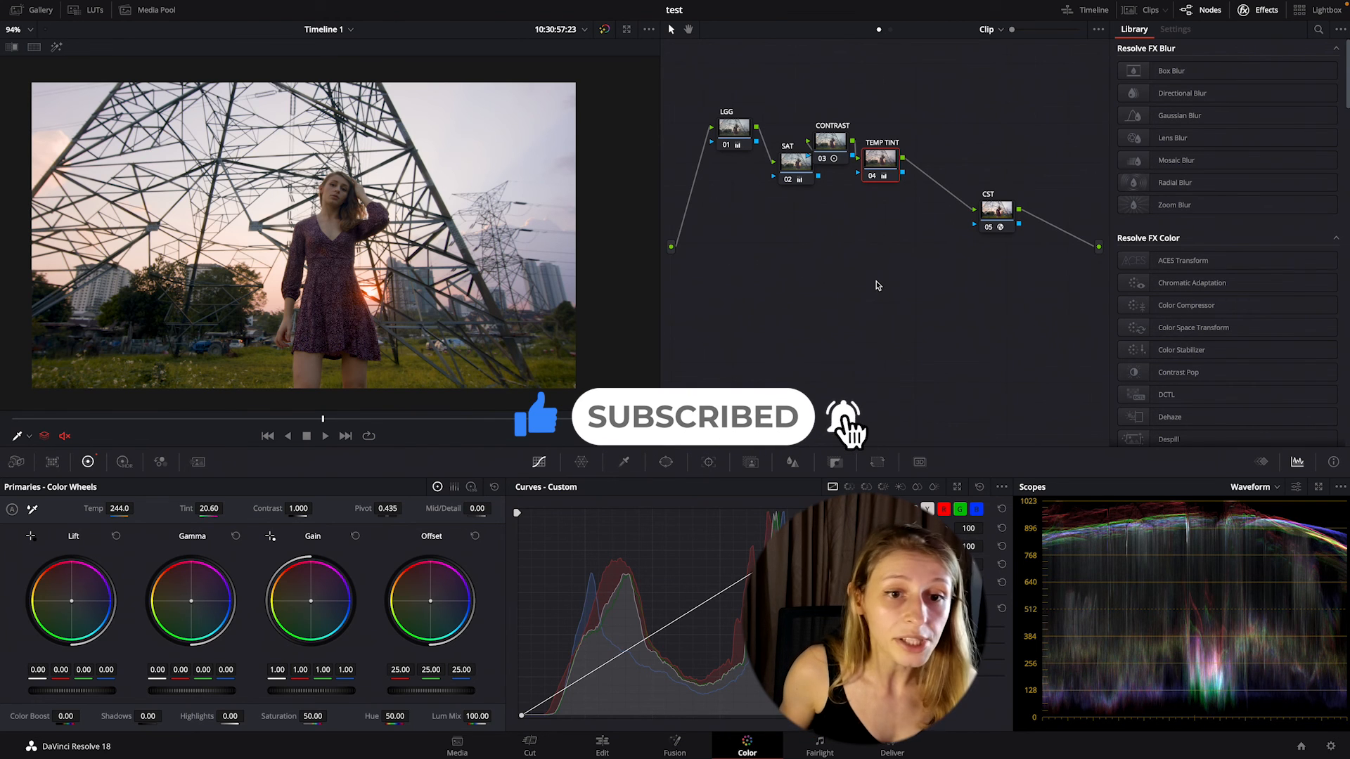